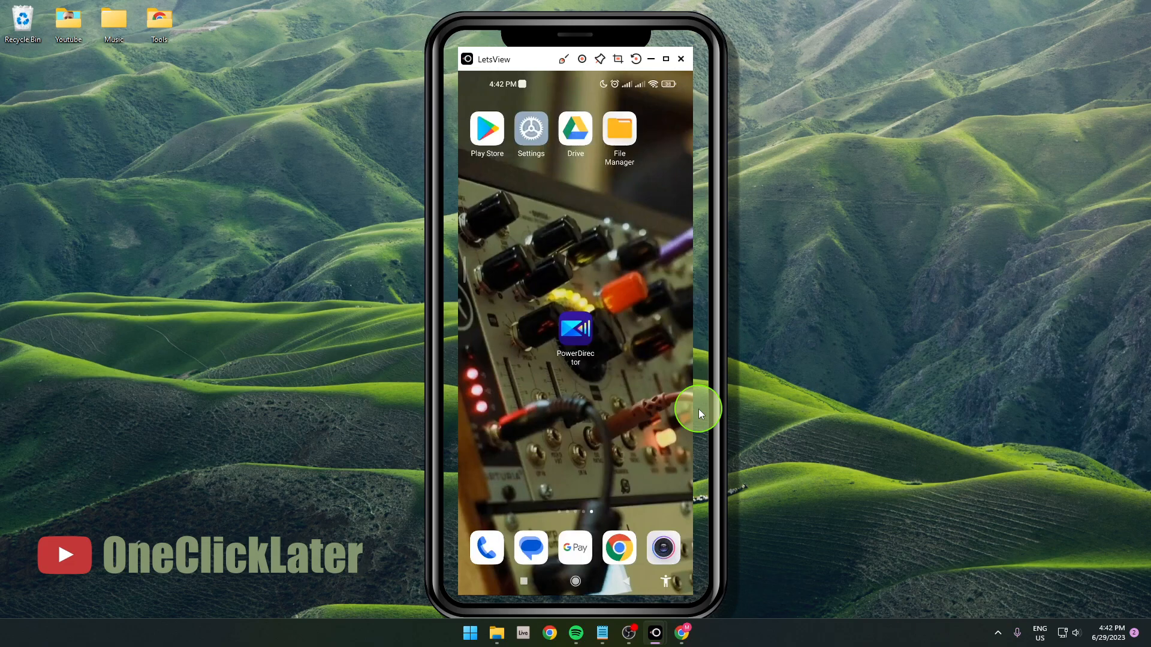
mouse_move(591, 356)
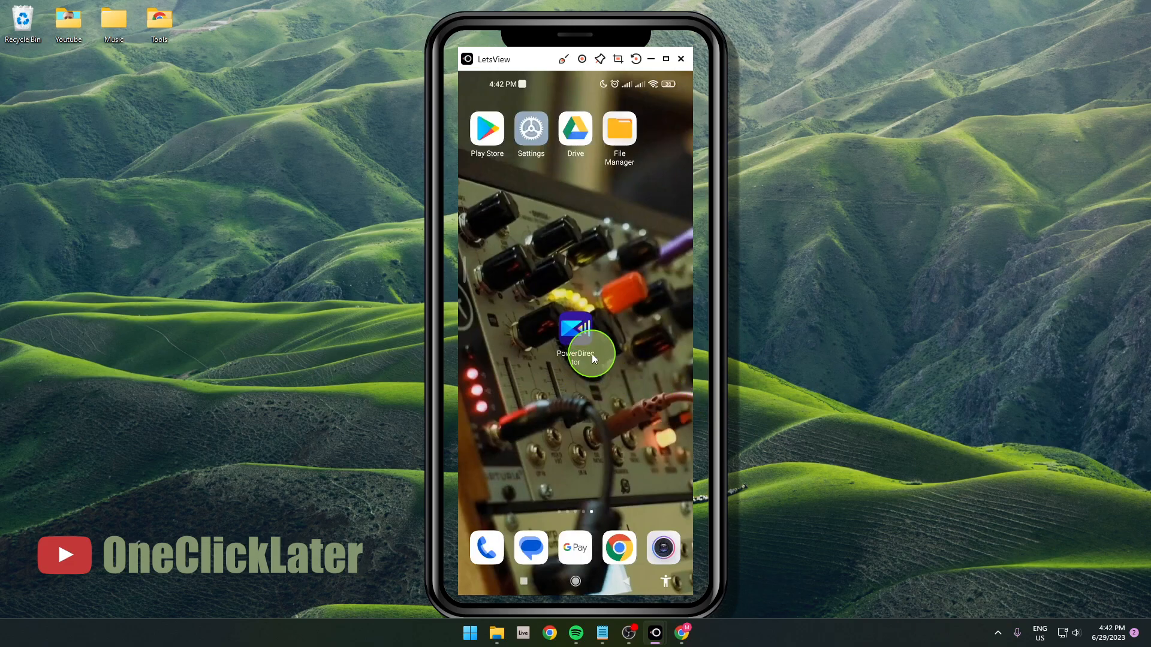
- Launch PowerDirector, loading the 13-second airplane-window clouds clip into the editor timeline
click(575, 338)
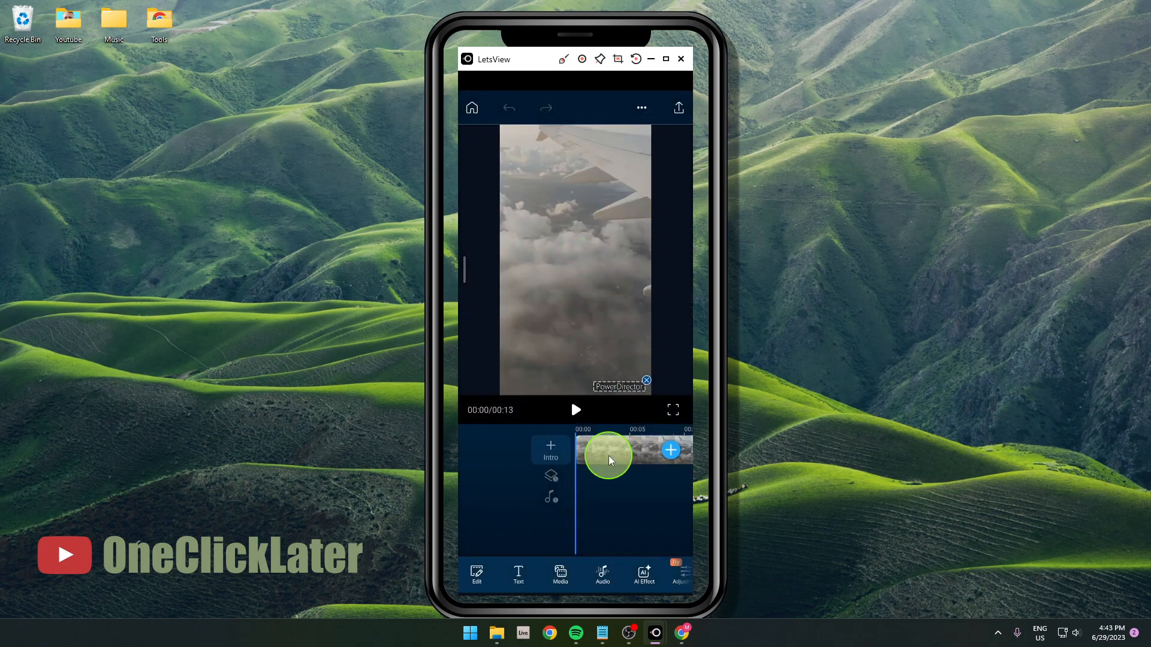
- Select the clouds clip on the timeline to reveal its clip toolbar with Speed
click(607, 456)
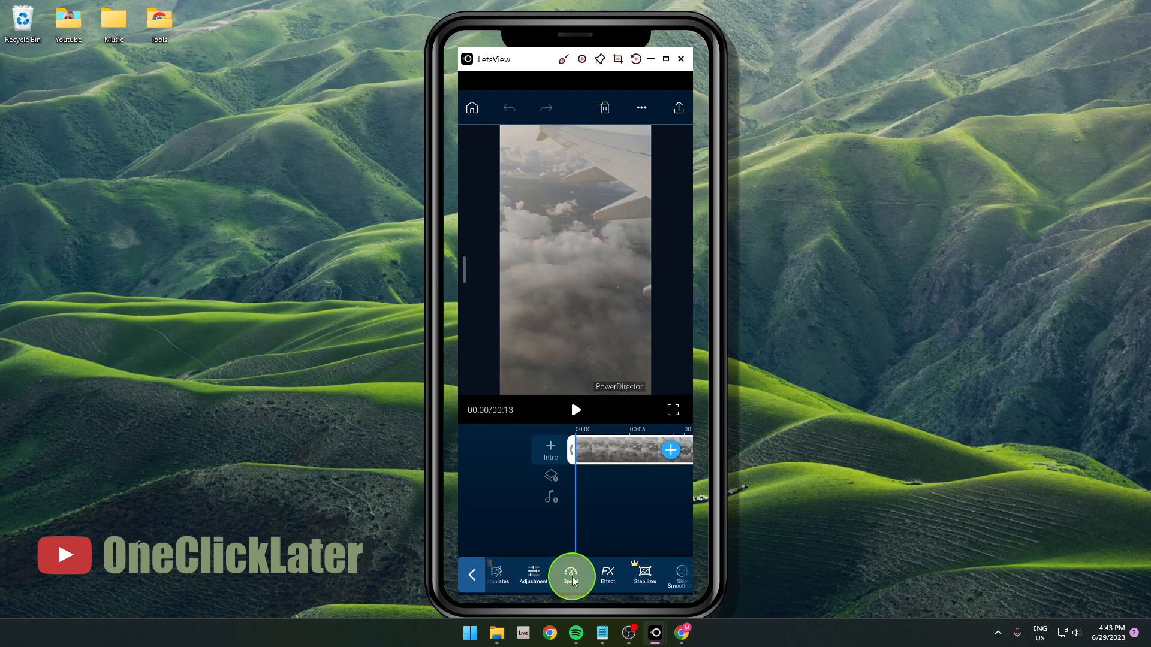
- Raise the clip's Speed so the project shrinks from 13 to about 3 seconds, then play it
click(571, 575)
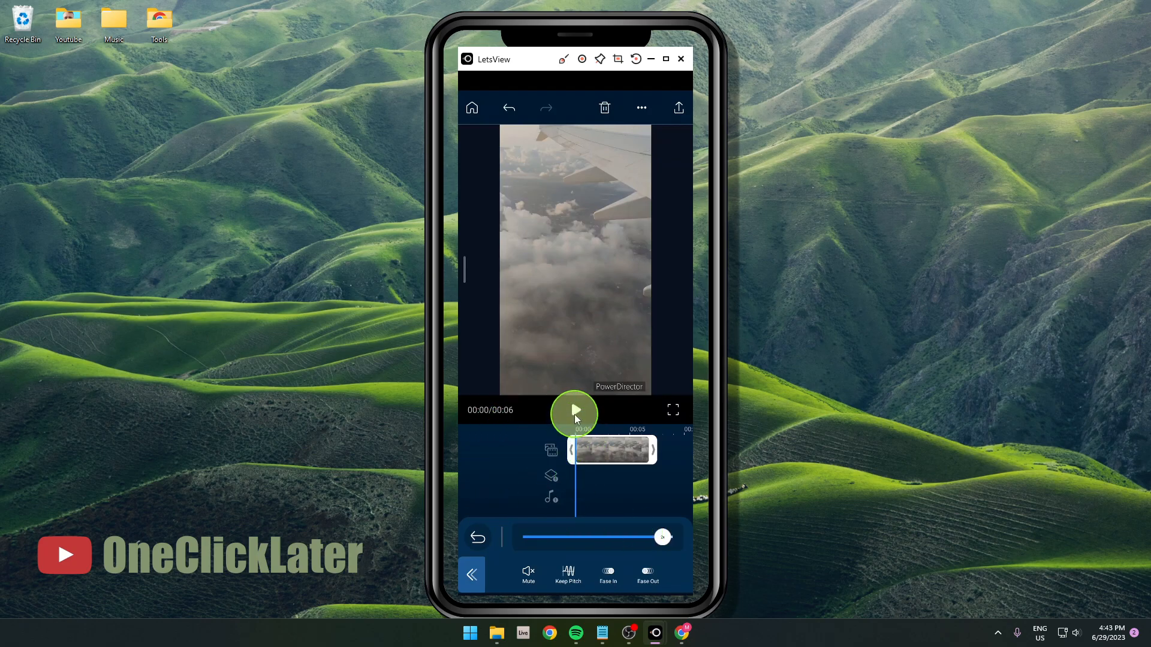
click(575, 410)
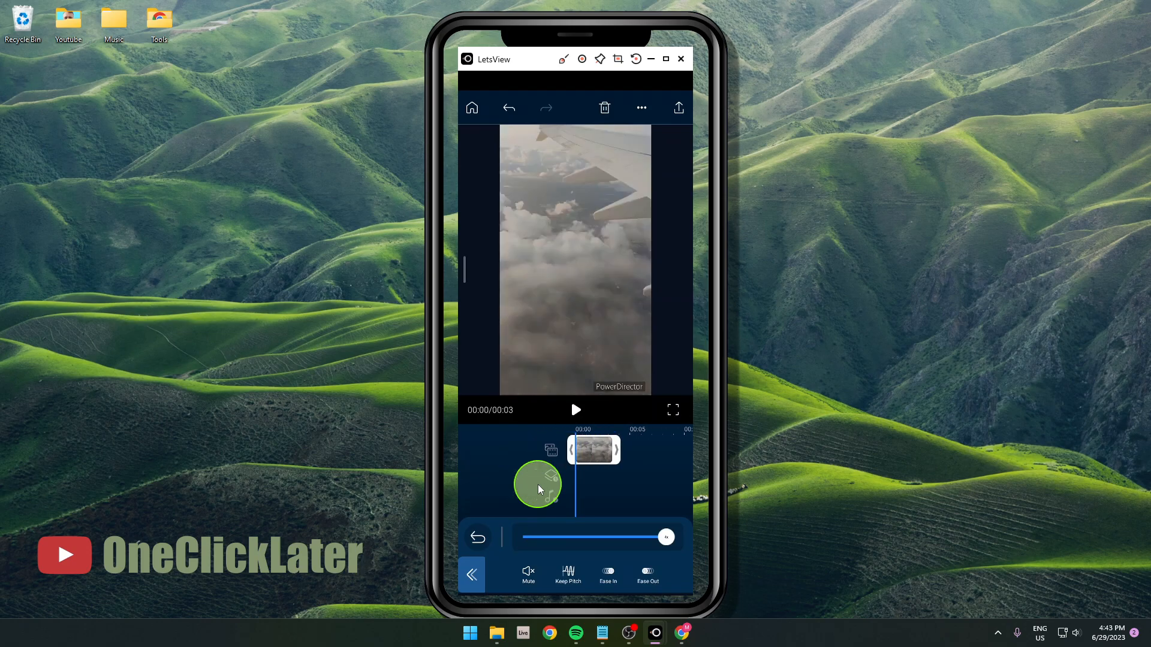
- Preview the 3-second sped-up clip, then lower the Speed slider to stretch it to 33 seconds
click(576, 410)
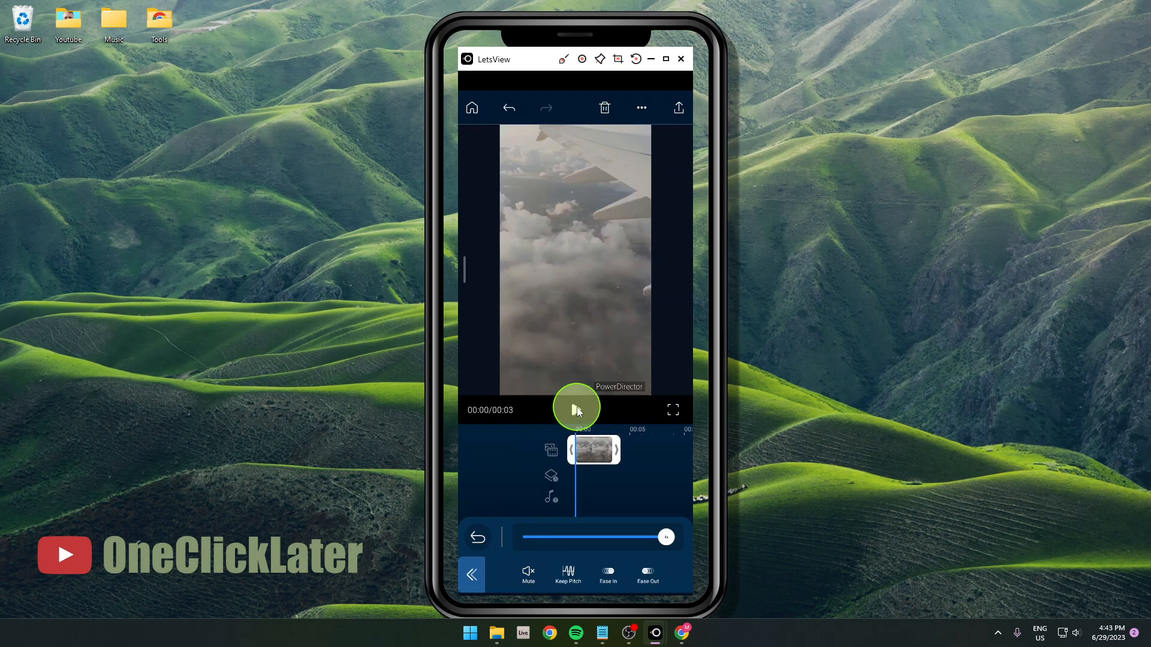
click(576, 409)
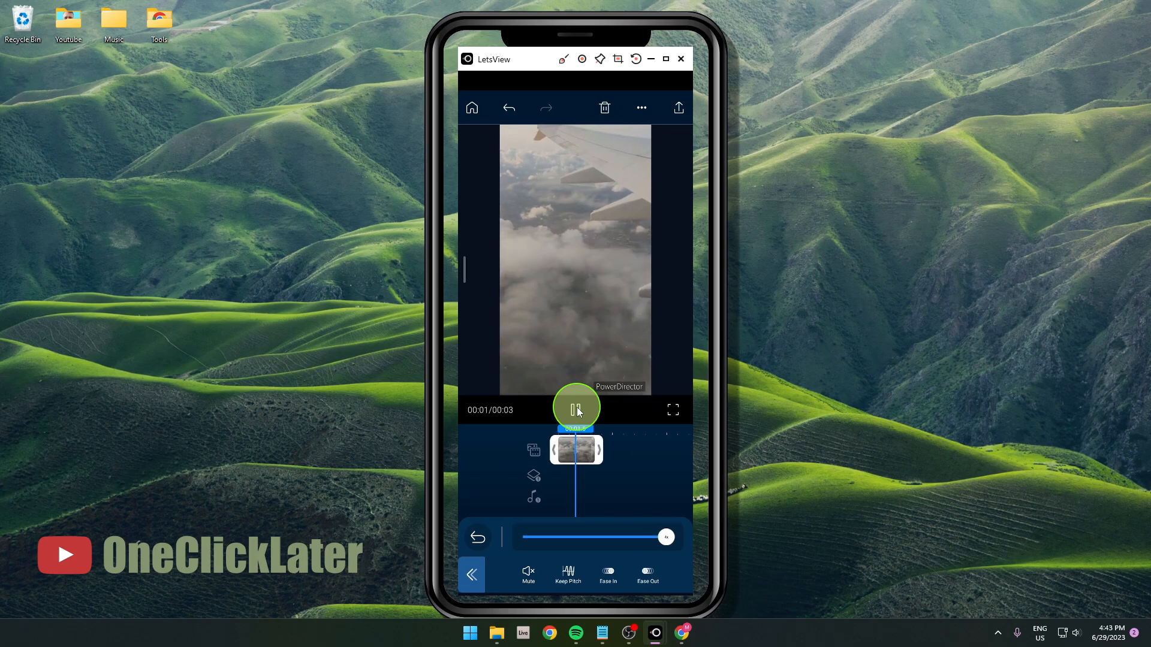
click(576, 409)
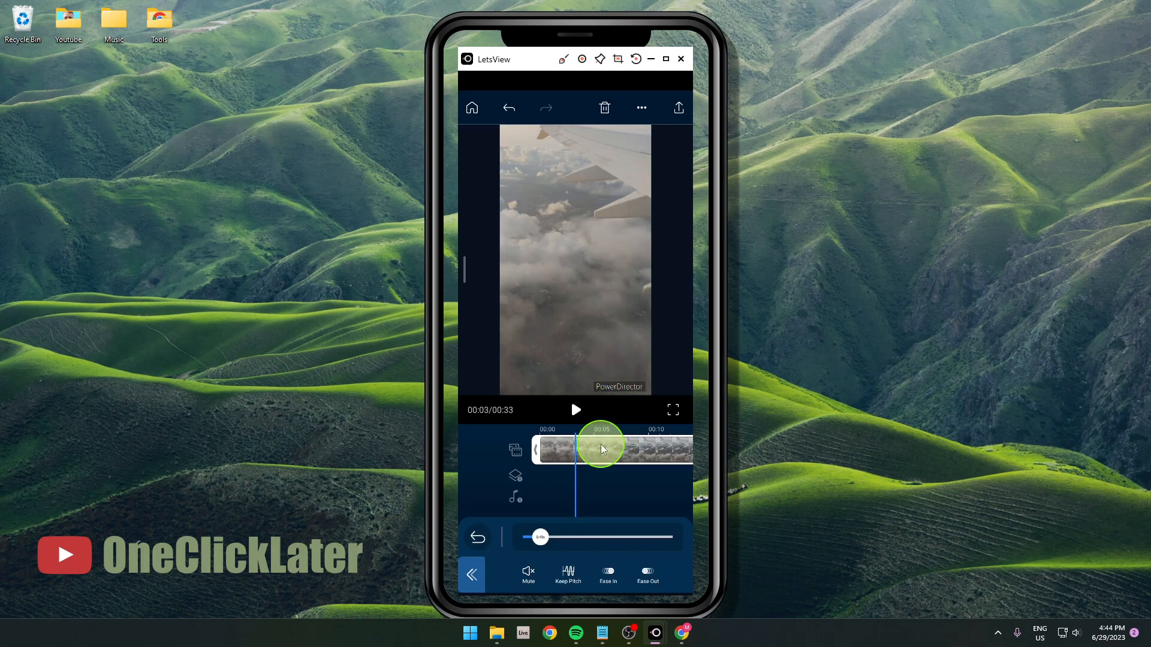
- Set the speed back near normal for a 00:07 duration and preview from the start
click(576, 410)
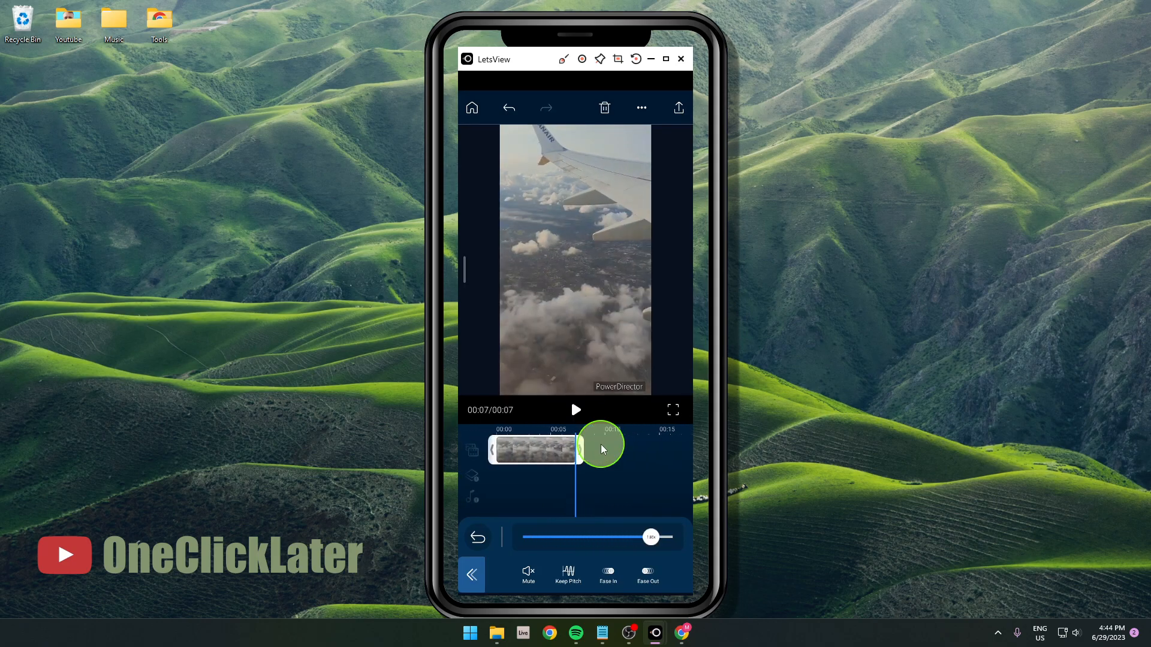
click(575, 410)
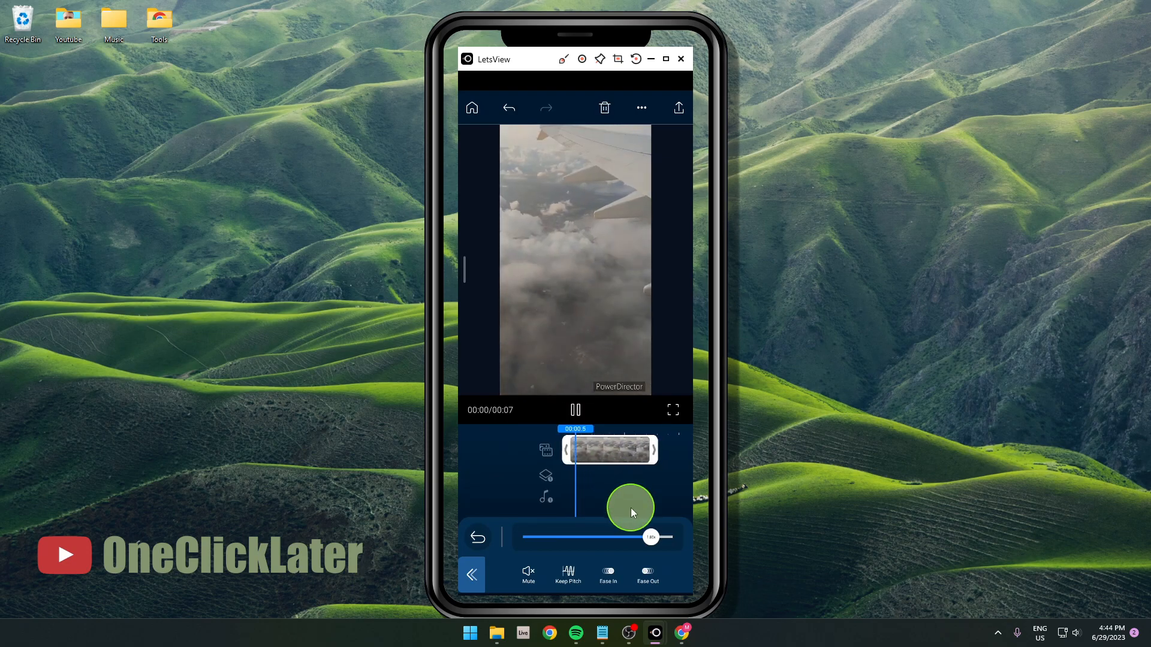